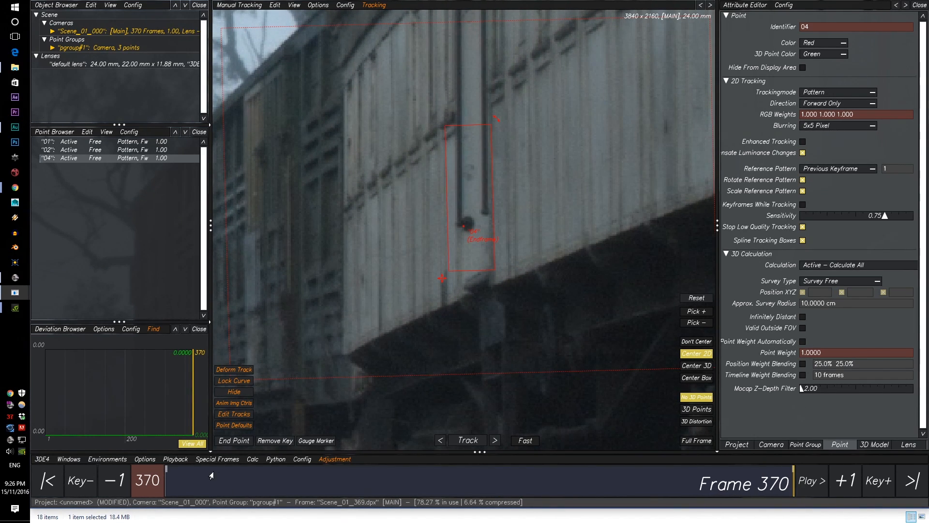
Step: Jump the timeline back to frame 1 of the footage
left_click(47, 480)
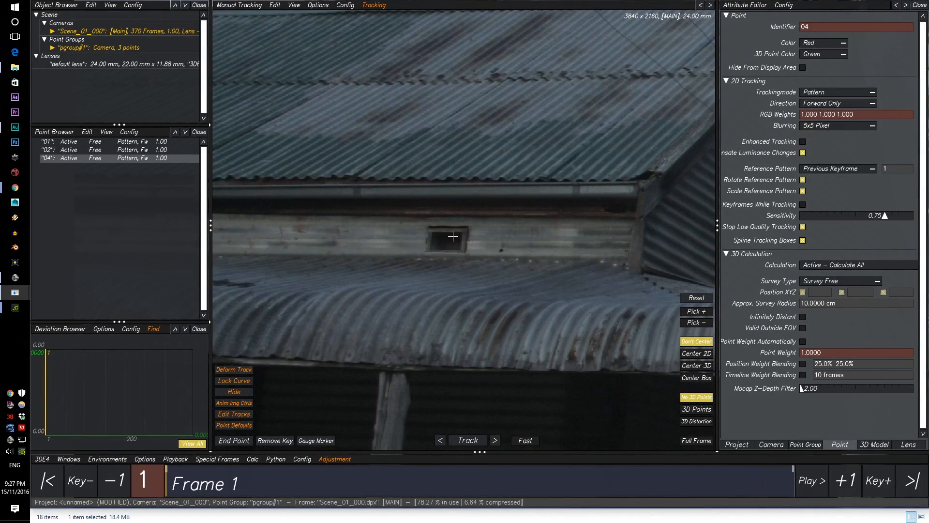
Step: Create tracking point 05 on the small window beneath the corrugated roof
left_click(424, 249)
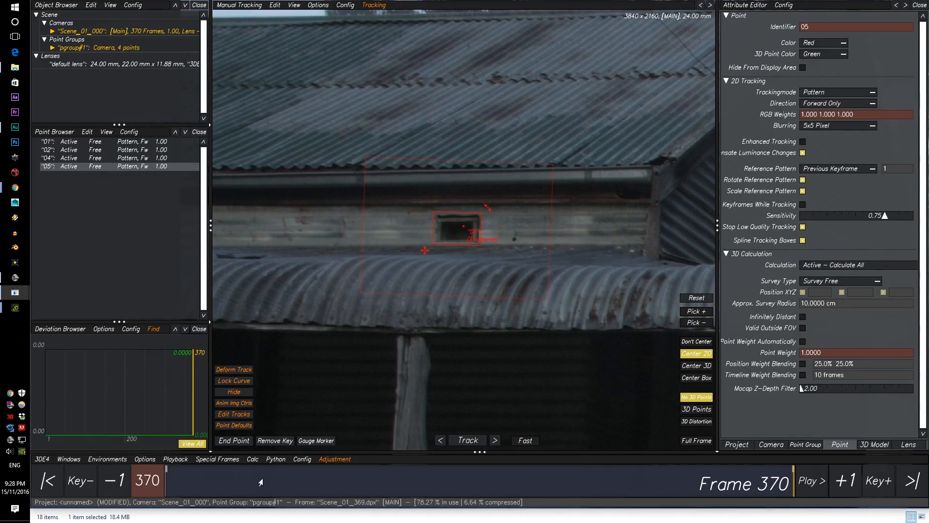
Step: At frame 1, fit point 08's pattern box around the FELDGENDARMERIE arrow sign and start tracking it
left_click(47, 480)
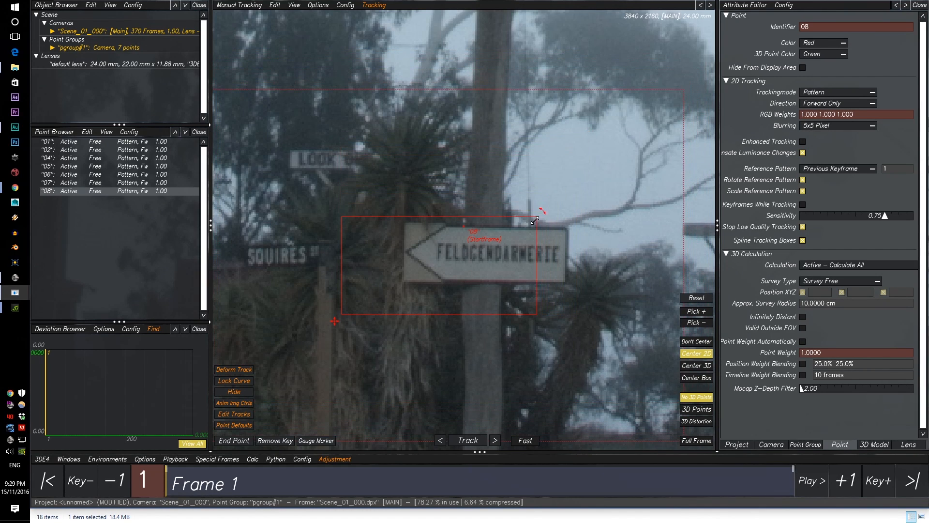
left_click_drag(533, 220, 394, 281)
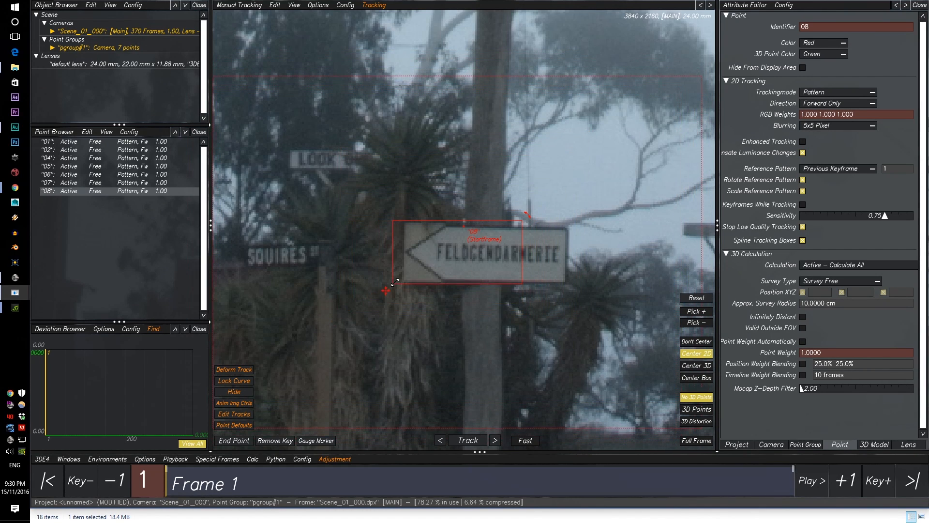
left_click(467, 439)
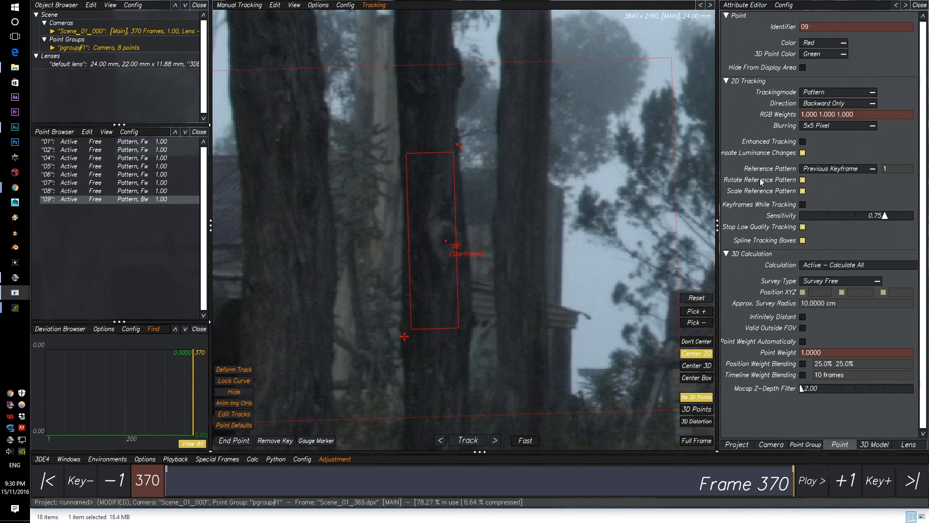
mouse_move(765, 298)
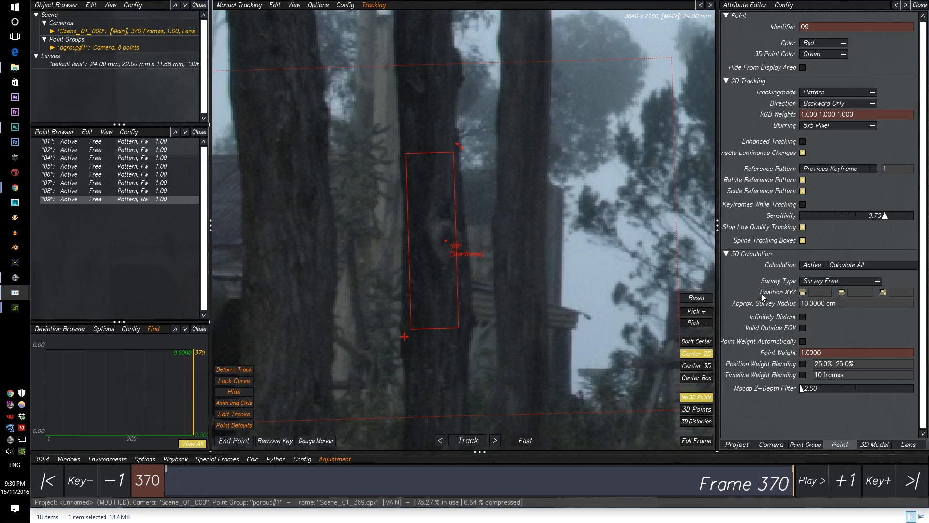
mouse_move(784, 334)
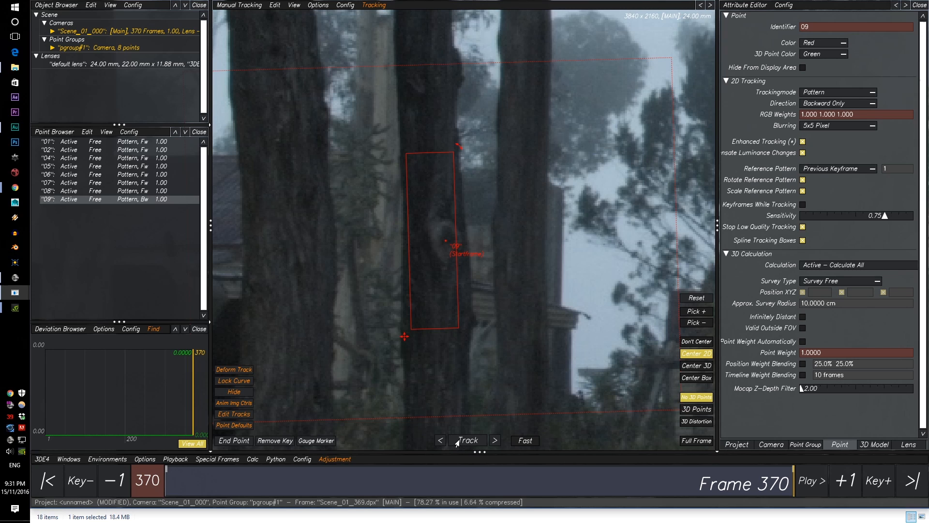
Step: Run backward tracking of point 09 along the tree trunk from frame 370
left_click(467, 440)
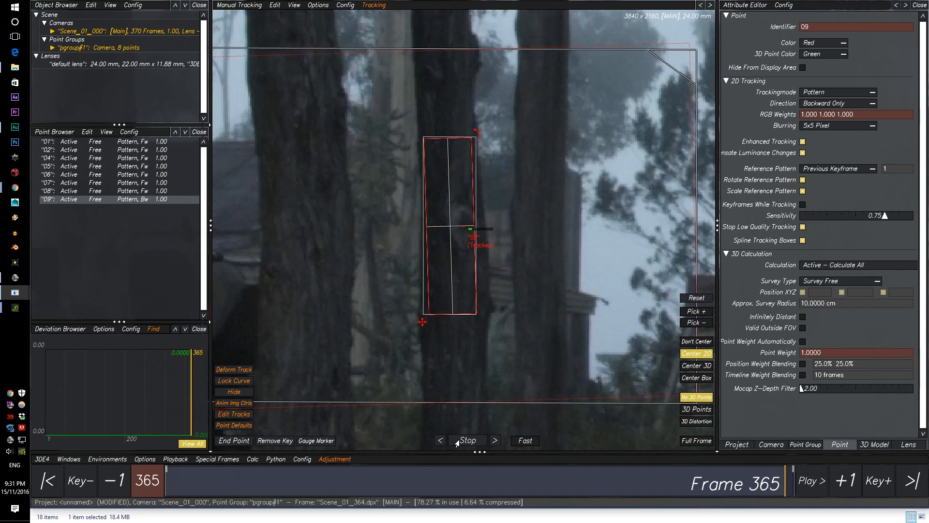
left_click(439, 439)
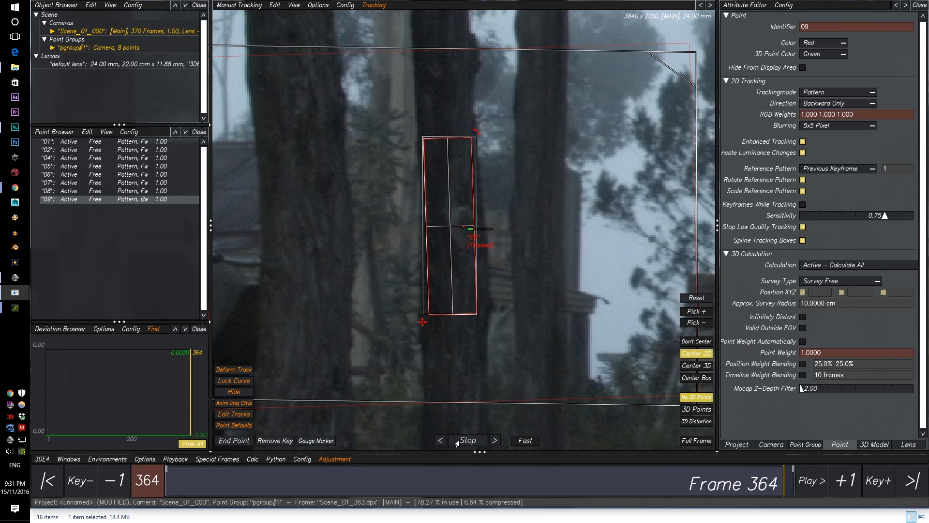
left_click(113, 480)
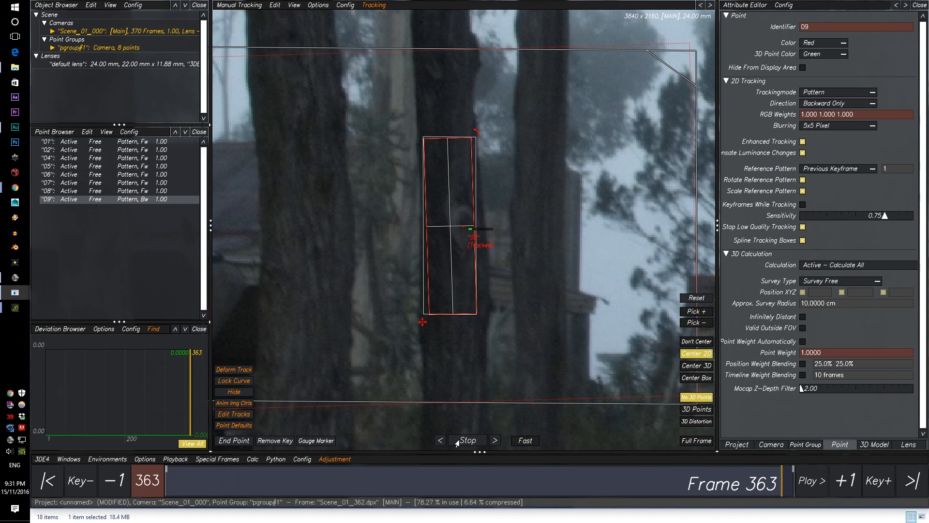